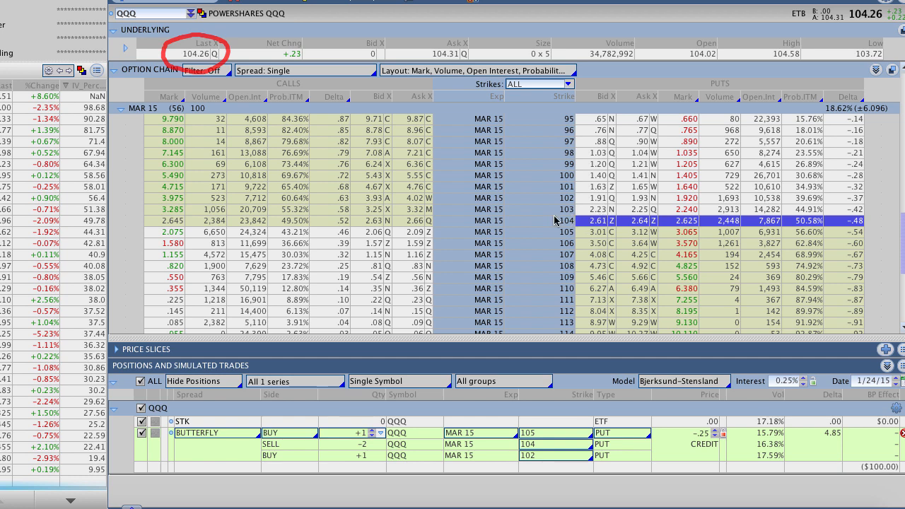
pyautogui.moveTo(569, 283)
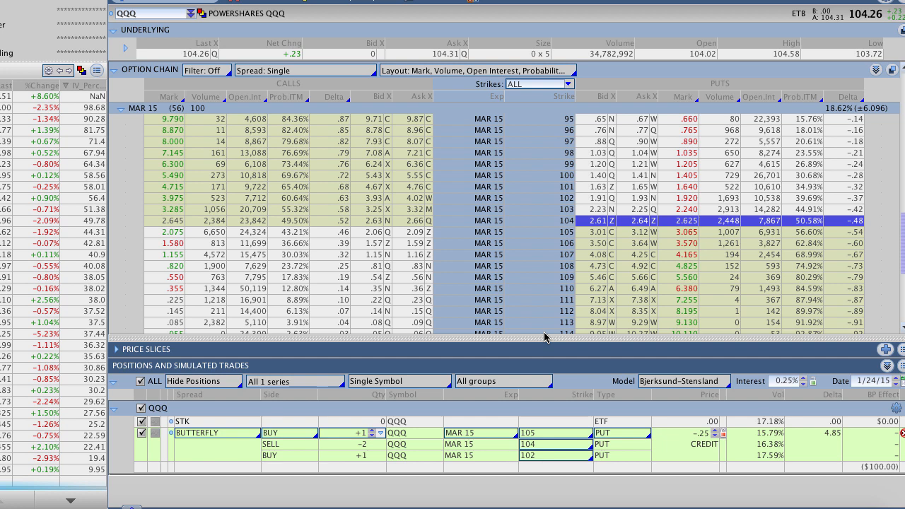
pyautogui.moveTo(568, 362)
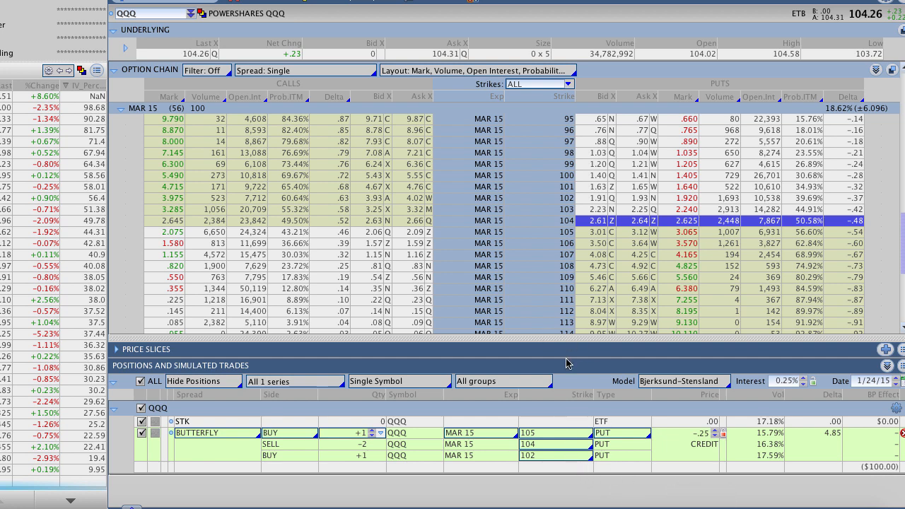
pyautogui.moveTo(583, 239)
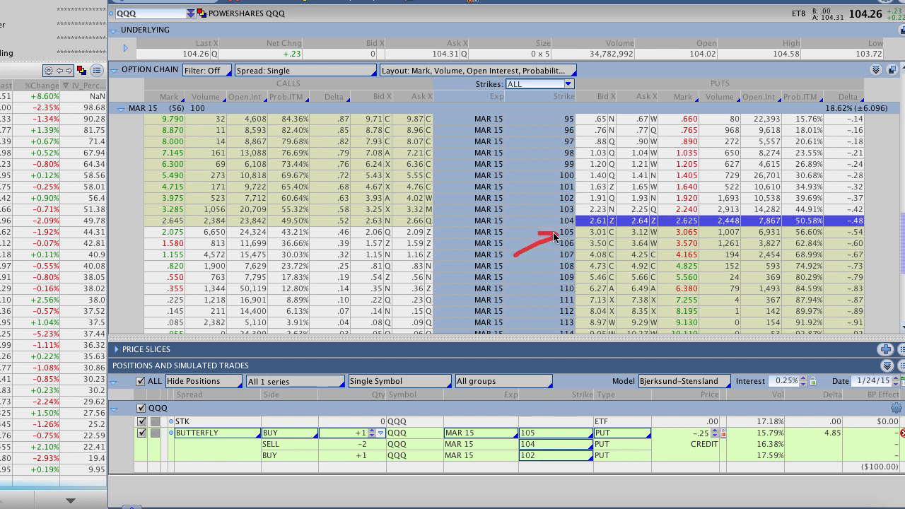
pyautogui.moveTo(187, 76)
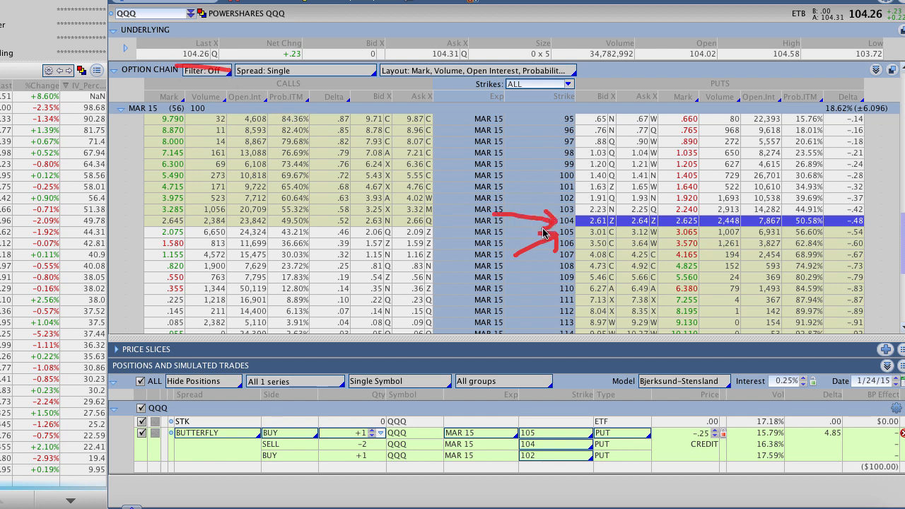
pyautogui.moveTo(557, 218)
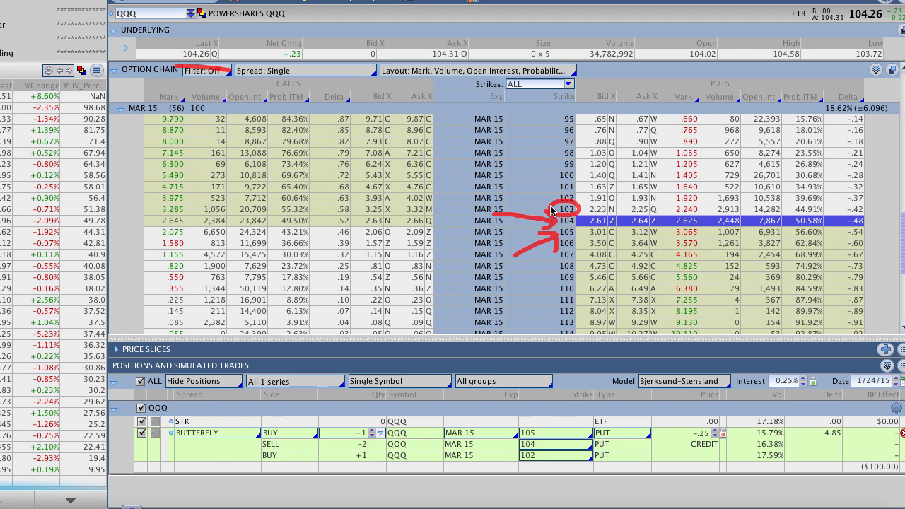
pyautogui.moveTo(550, 212)
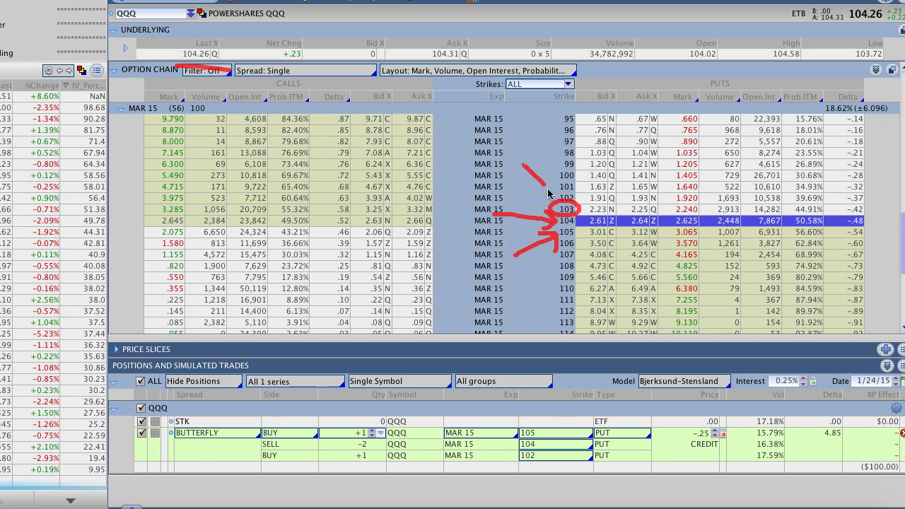
pyautogui.moveTo(572, 223)
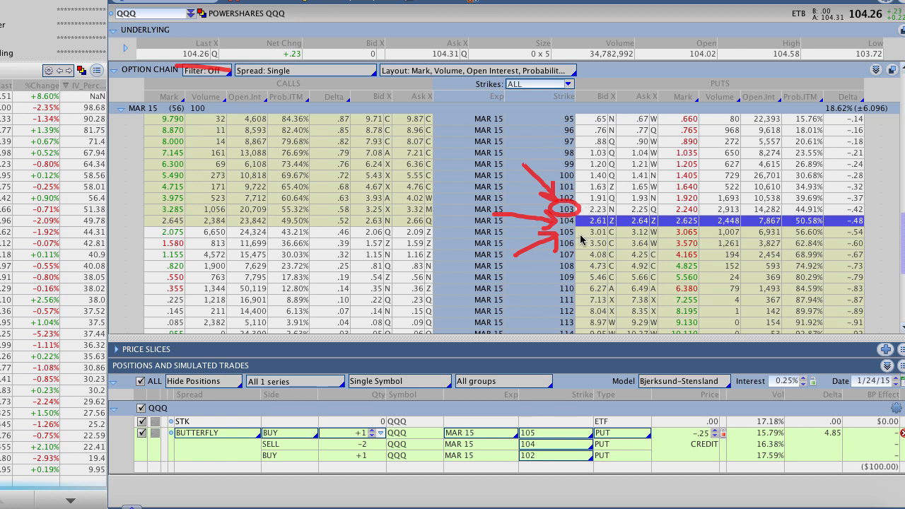
# Display the P/L risk profile graph for the QQQ March 15 105/104/102 put butterfly
pyautogui.doubleClick(552, 433)
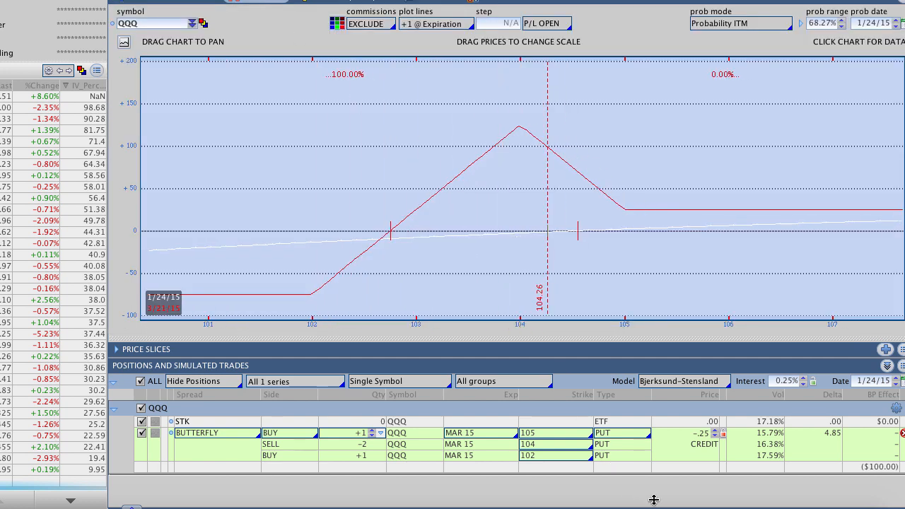
pyautogui.moveTo(240, 298)
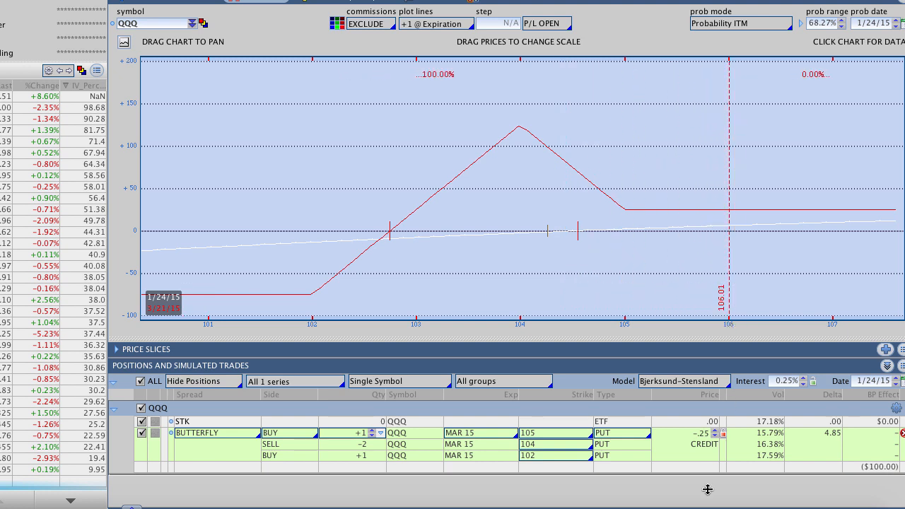
pyautogui.moveTo(742, 327)
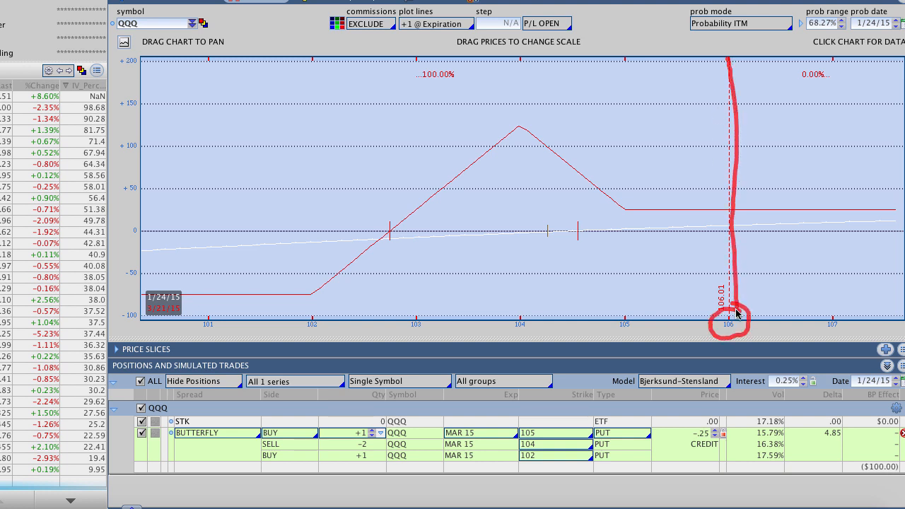
pyautogui.moveTo(412, 214)
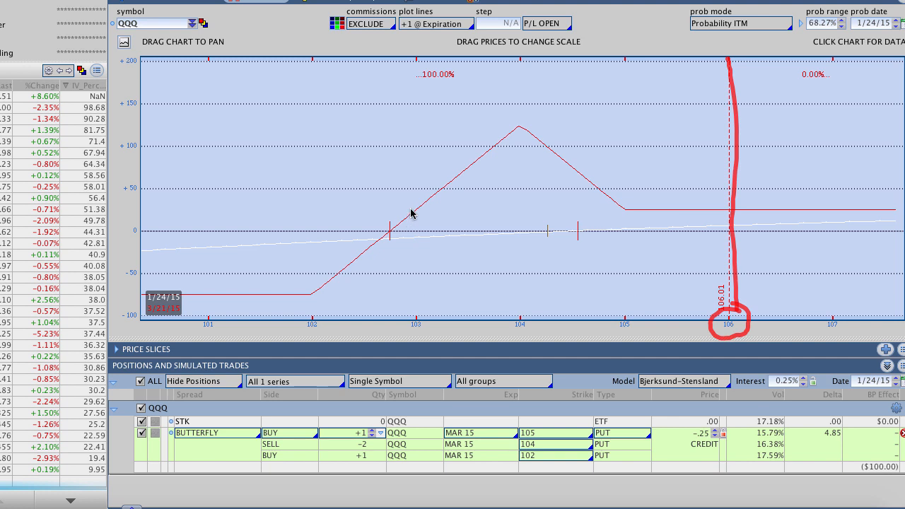
pyautogui.moveTo(413, 334)
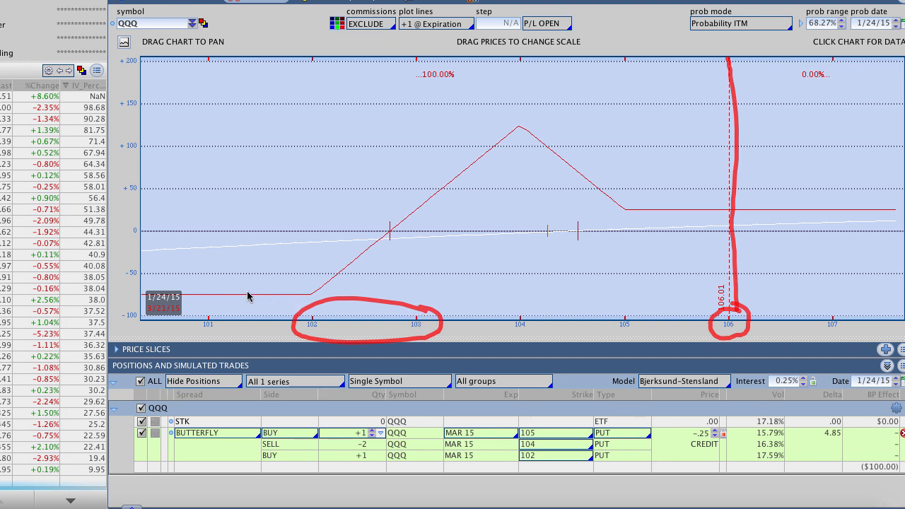
# Annotate the 102 and 106 price regions on the risk profile graph
pyautogui.moveTo(243, 292); pyautogui.dragTo(300, 257)
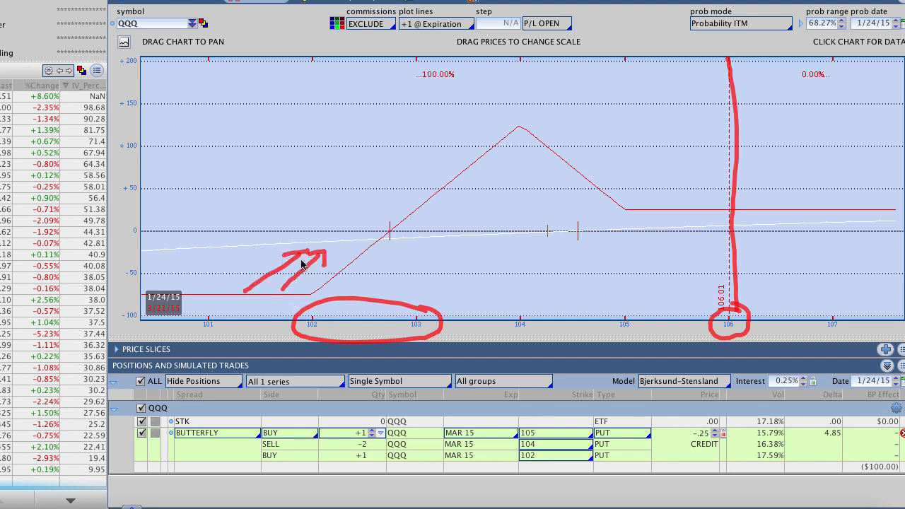
pyautogui.moveTo(377, 235)
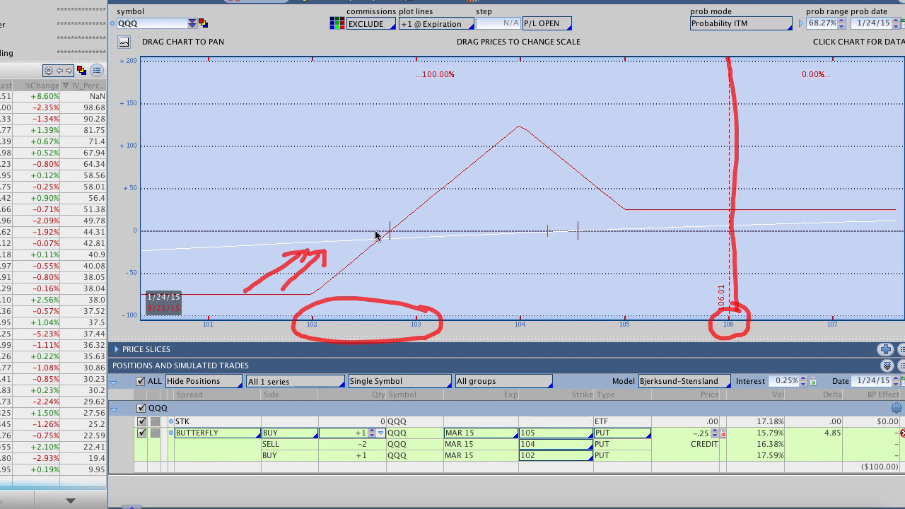
pyautogui.moveTo(398, 296)
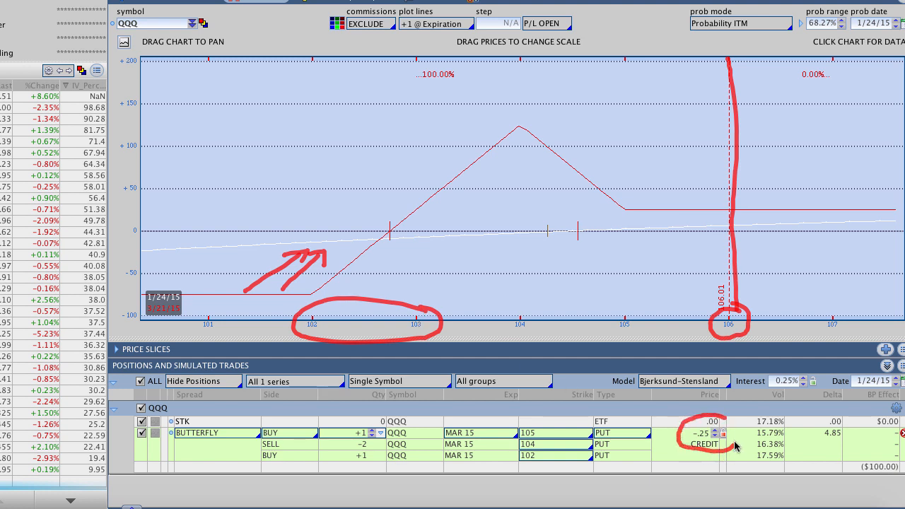
pyautogui.moveTo(781, 445)
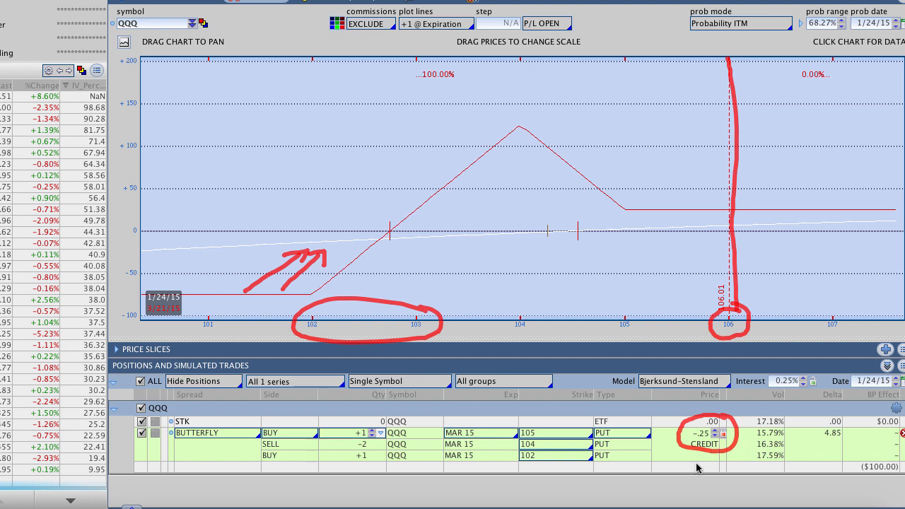
pyautogui.moveTo(690, 456)
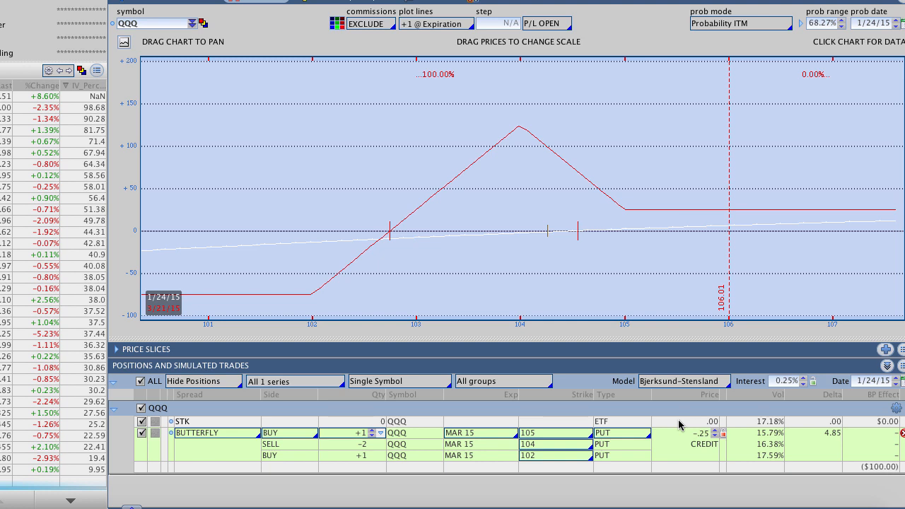
pyautogui.moveTo(653, 495)
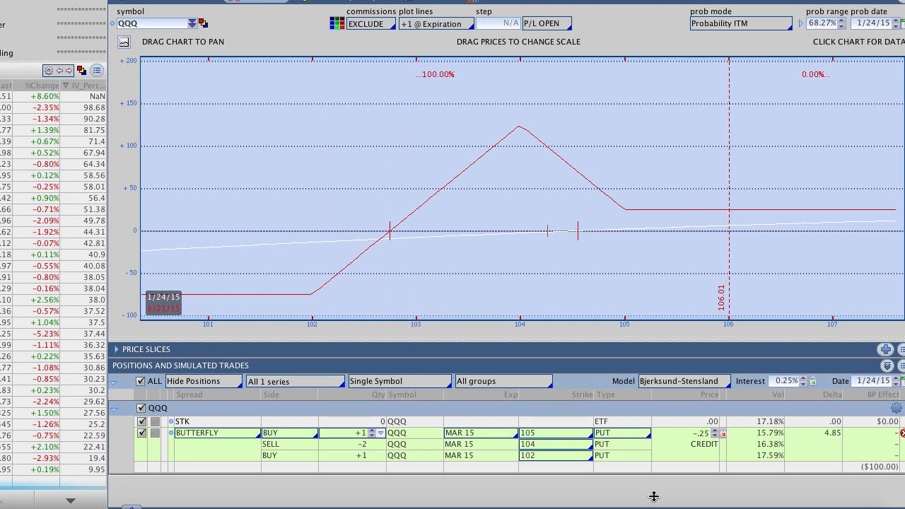
pyautogui.moveTo(515, 131)
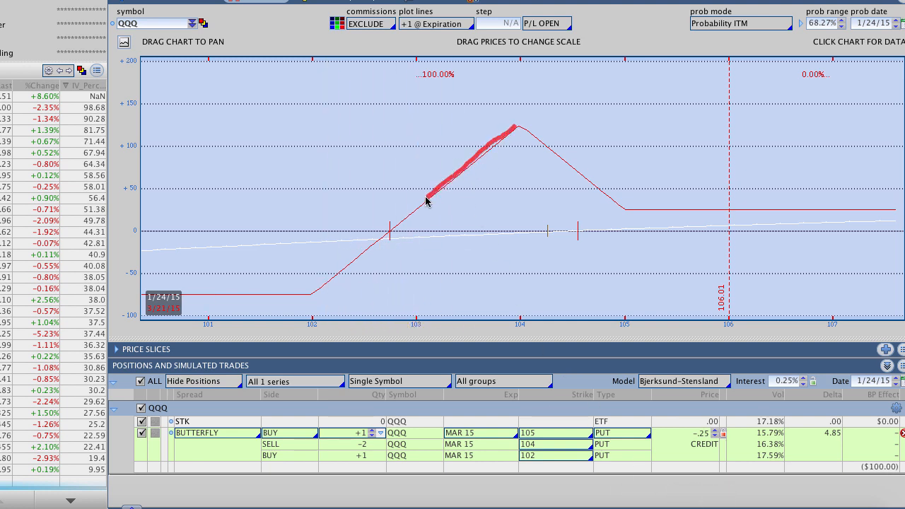
pyautogui.moveTo(408, 215)
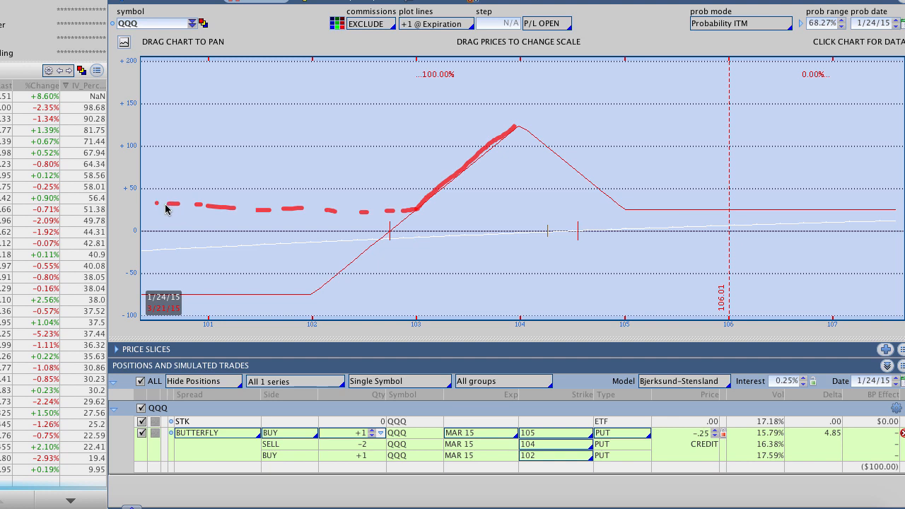
pyautogui.moveTo(190, 261)
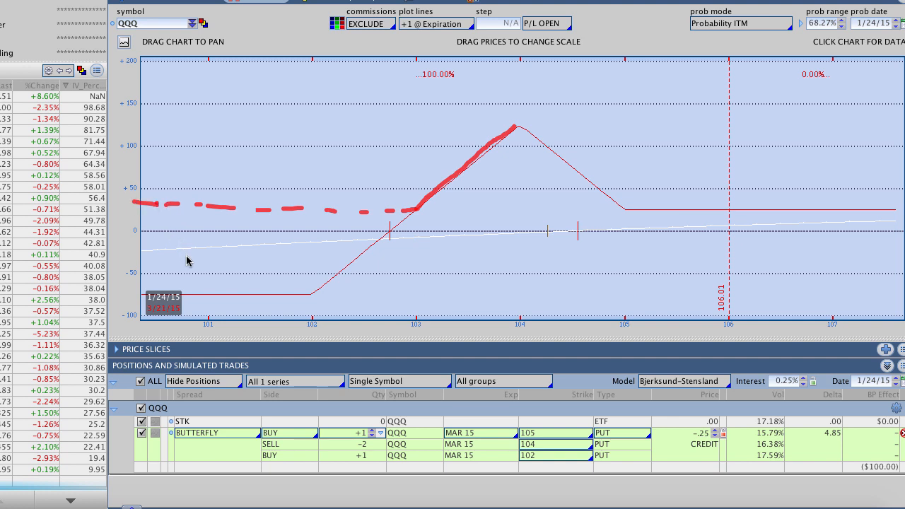
pyautogui.moveTo(324, 229)
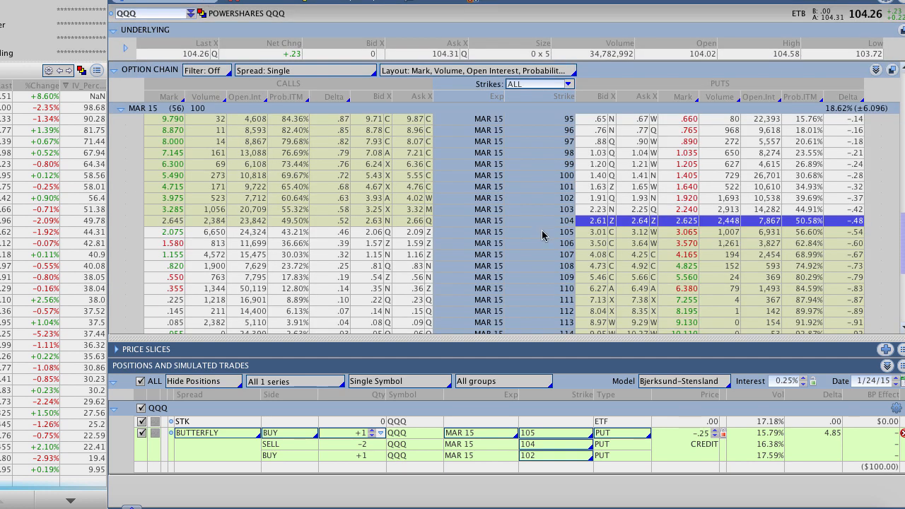
pyautogui.moveTo(758, 240)
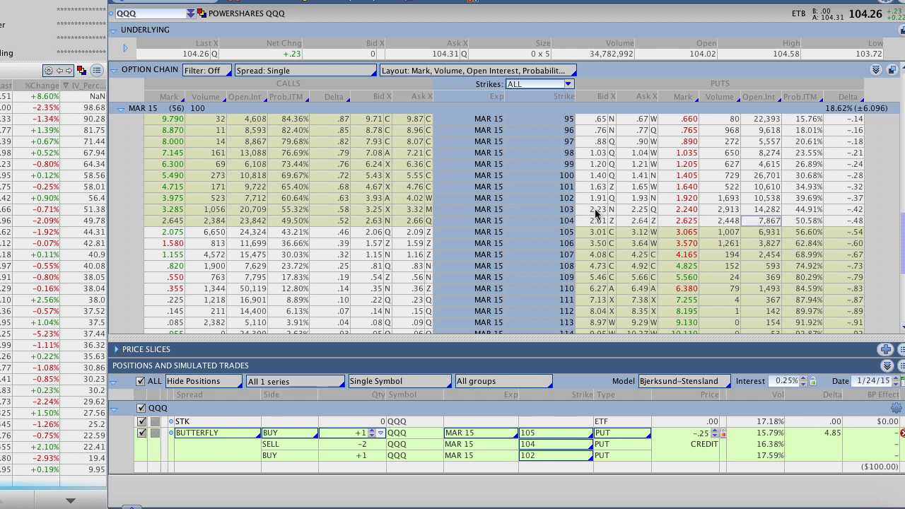
# Buy the March 15 103/102 put vertical as a simulated trade at a 0.20 debit
pyautogui.rightClick(597, 210)
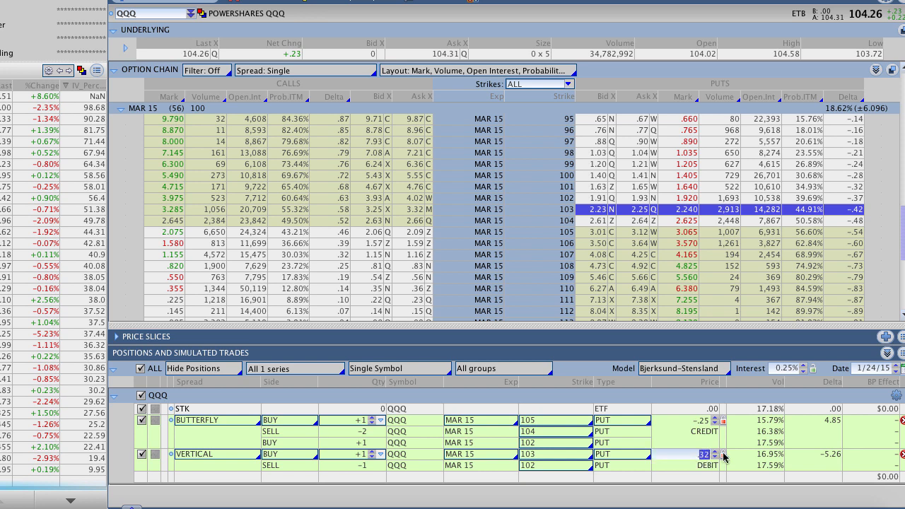
pyautogui.click(722, 459)
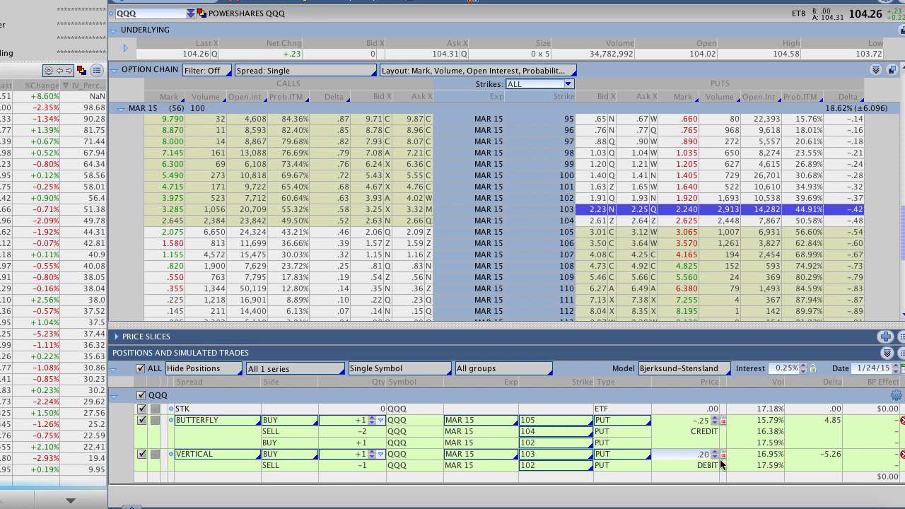
pyautogui.moveTo(704, 481)
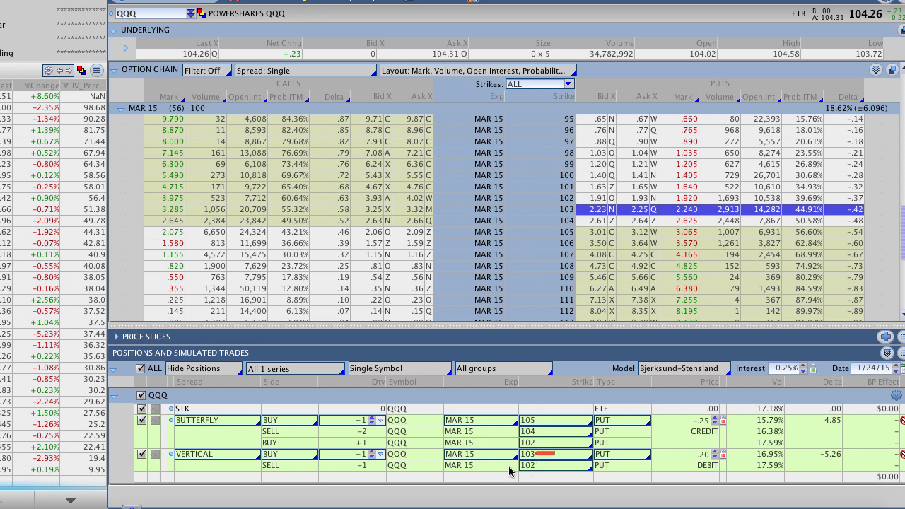
pyautogui.moveTo(540, 470)
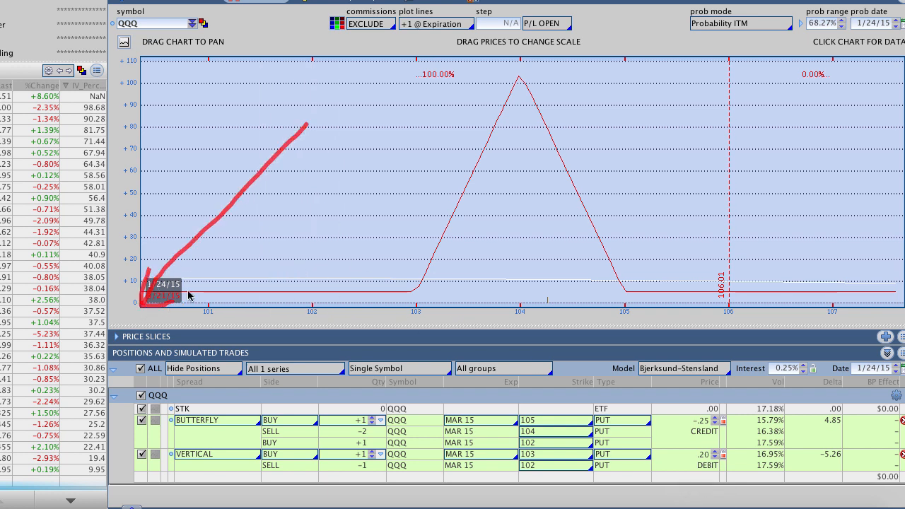
pyautogui.moveTo(381, 259)
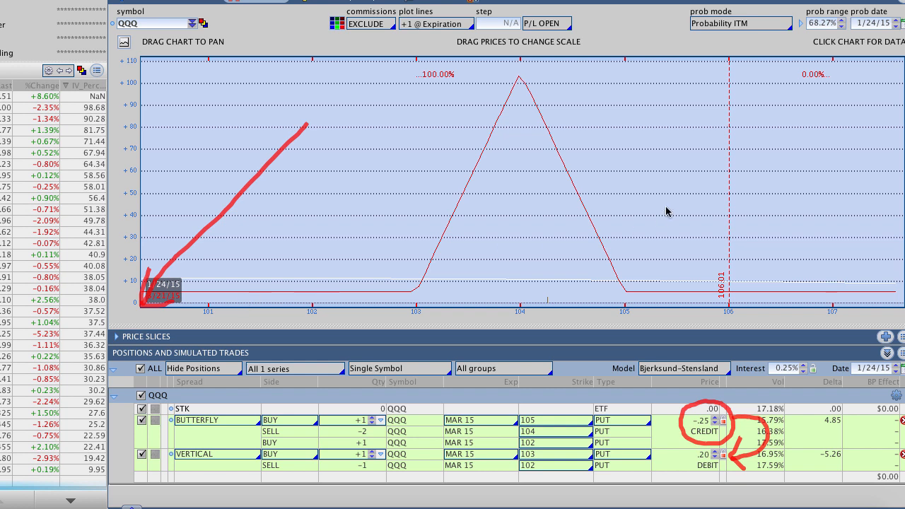
# Annotate the 0.25 credit, 0.20 debit and 104 profit peak on the combined risk profile
pyautogui.moveTo(540, 187); pyautogui.dragTo(728, 172)
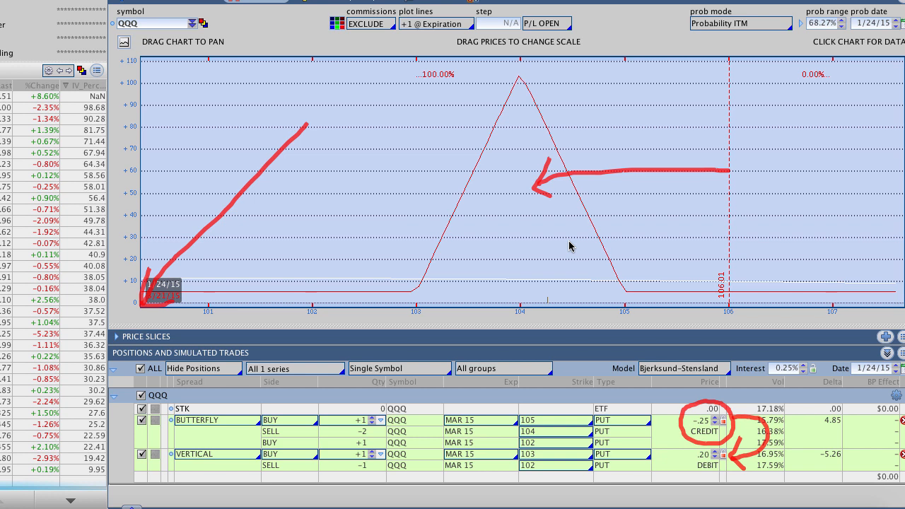
pyautogui.moveTo(605, 186)
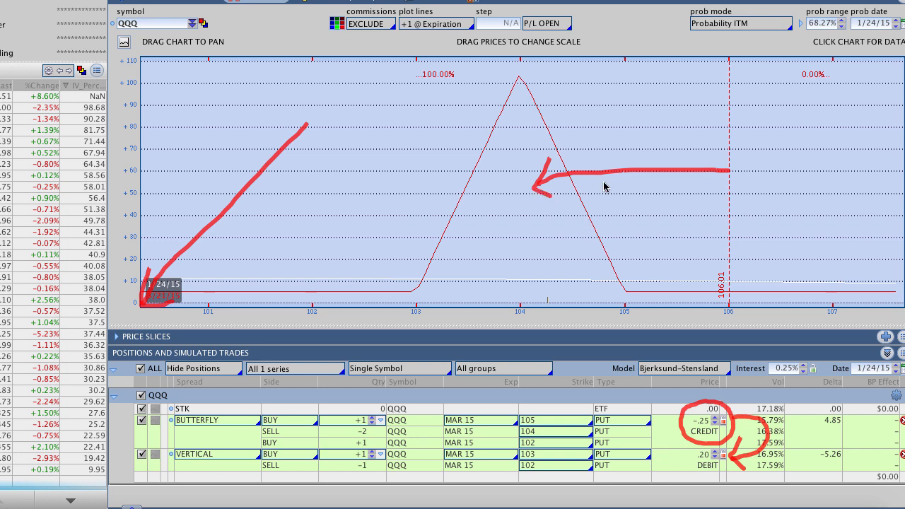
pyautogui.moveTo(545, 195)
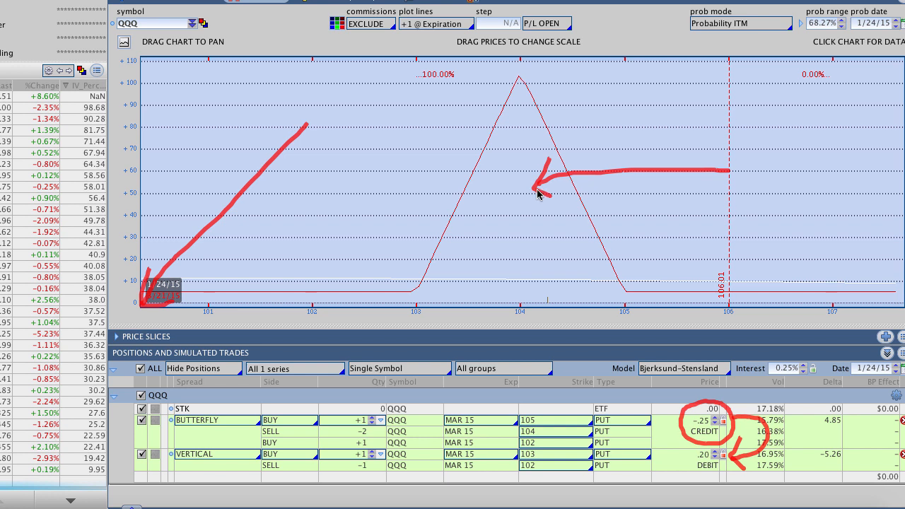
pyautogui.moveTo(522, 86)
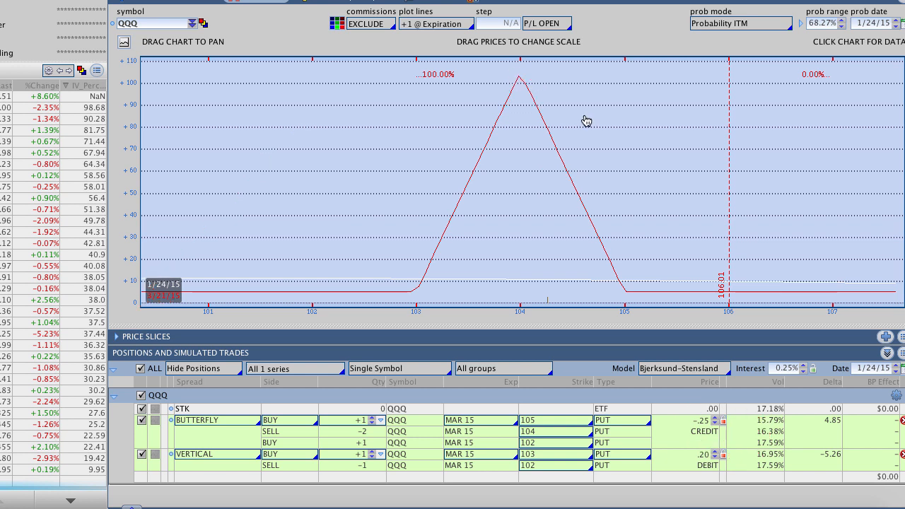
pyautogui.moveTo(419, 308)
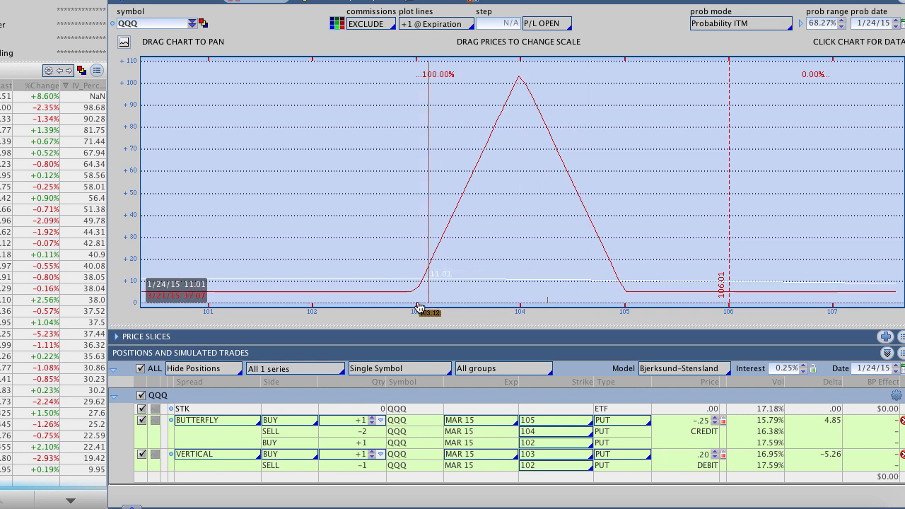